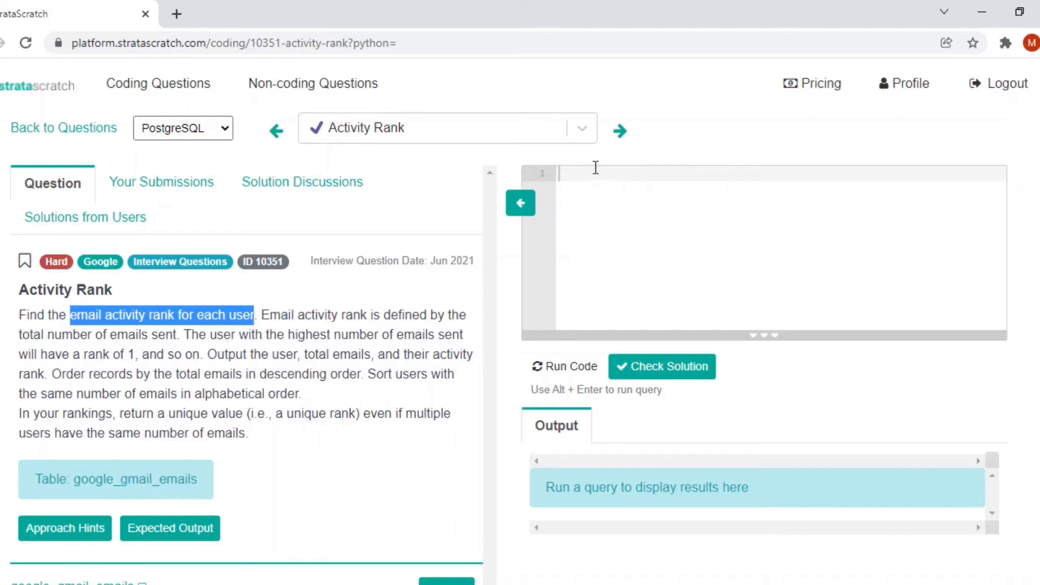
# Step: Write comments '-- email activity rank for each user' and '-- email activity rank: (count from_user)'
pyautogui.write('-- email activity rank for each user')
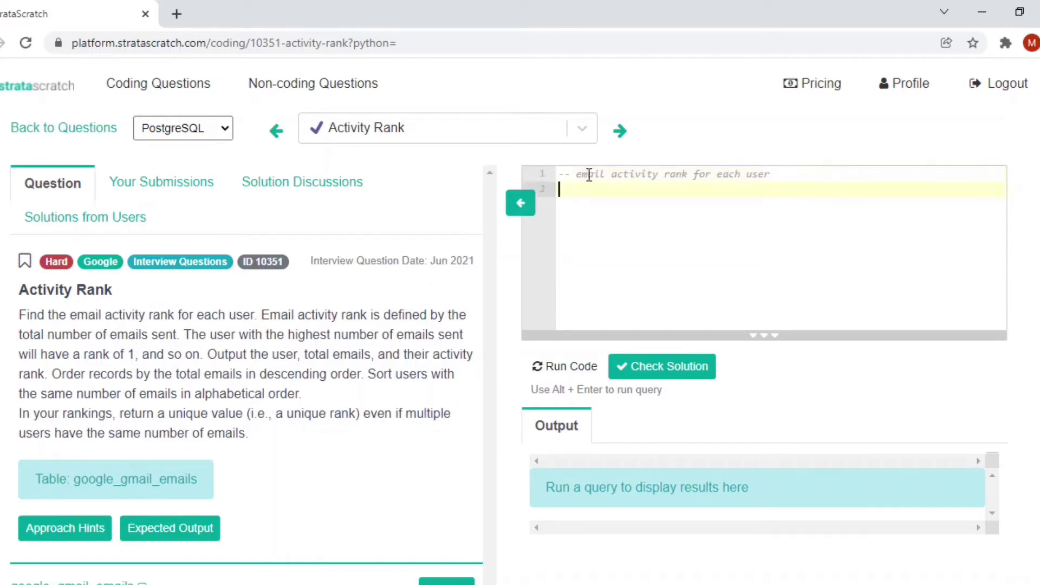
pyautogui.write('-- email activity rank:')
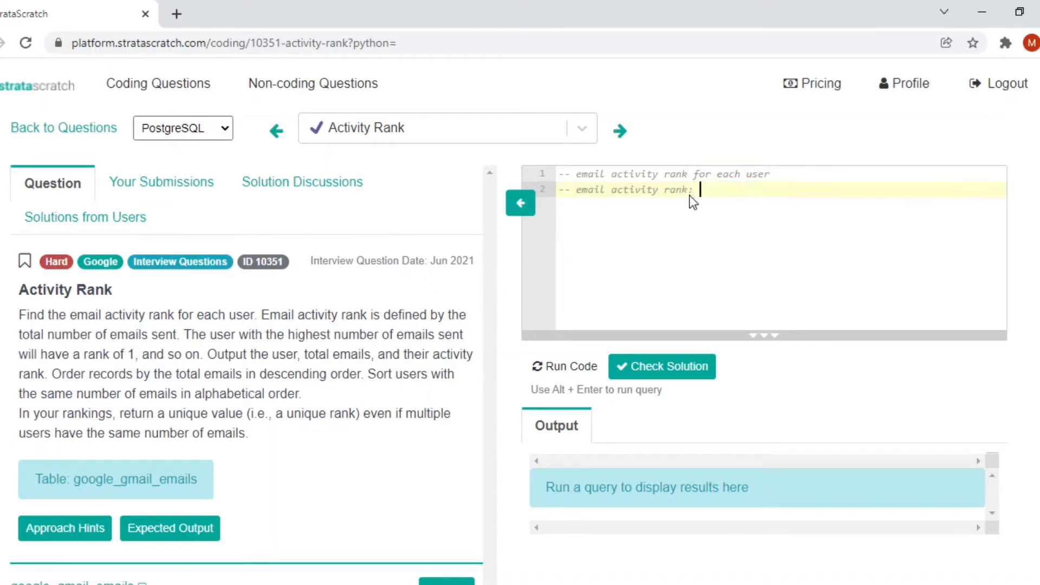
pyautogui.scroll(-3)
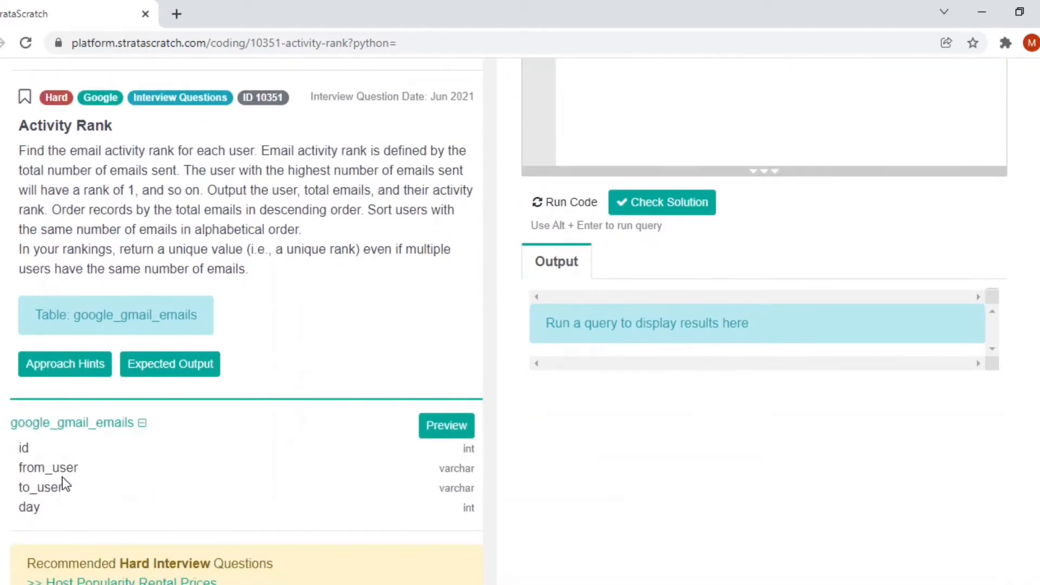
pyautogui.moveTo(73, 461)
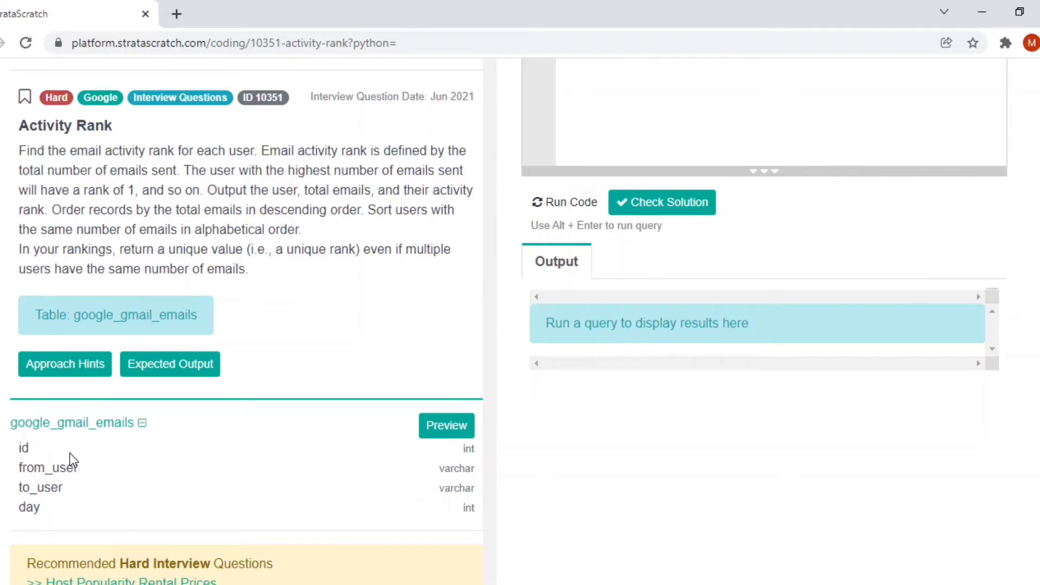
pyautogui.doubleClick(68, 170)
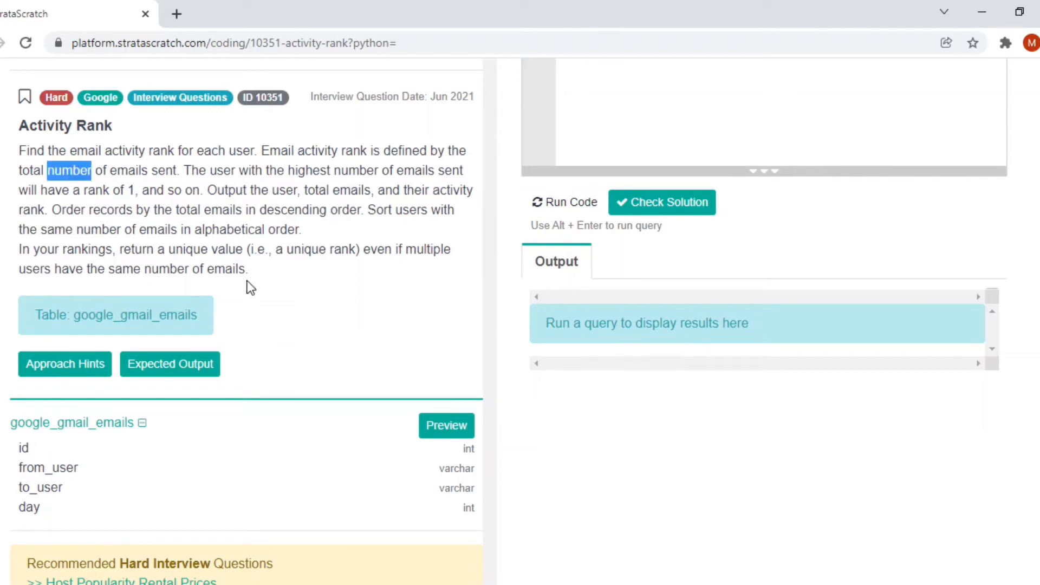
pyautogui.scroll(3)
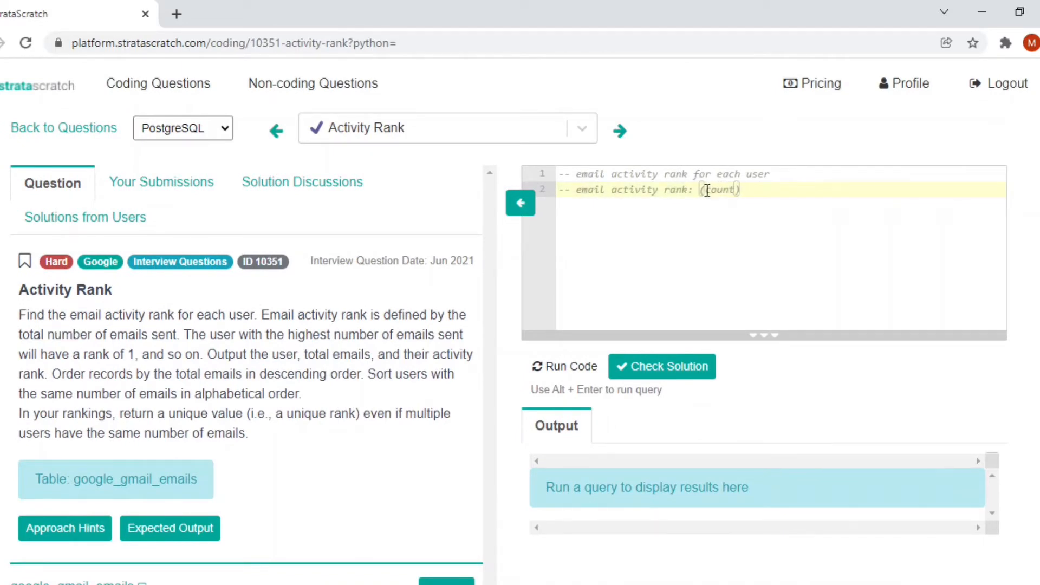
pyautogui.write('from_u')
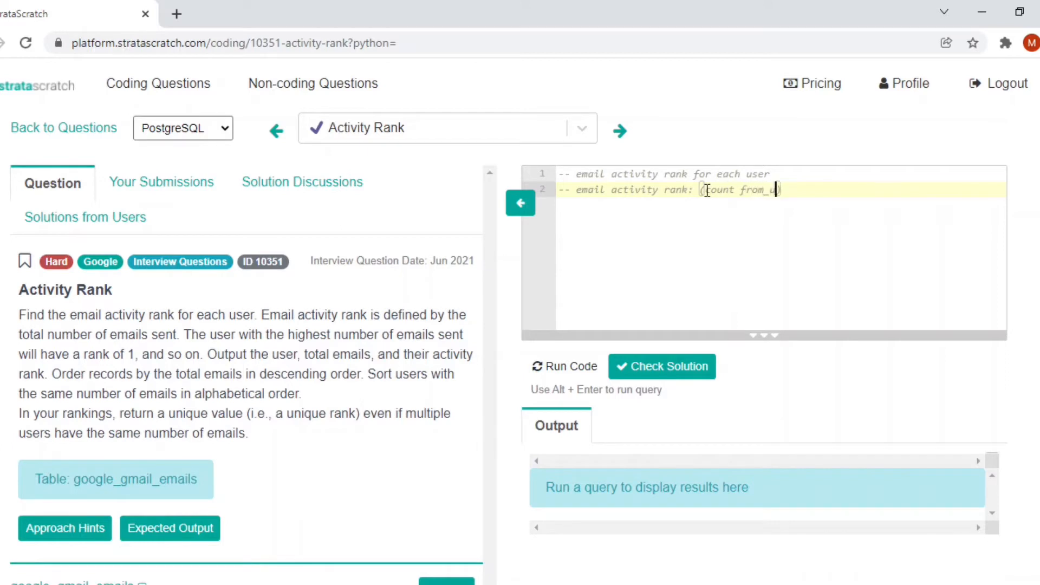
pyautogui.write('ser')
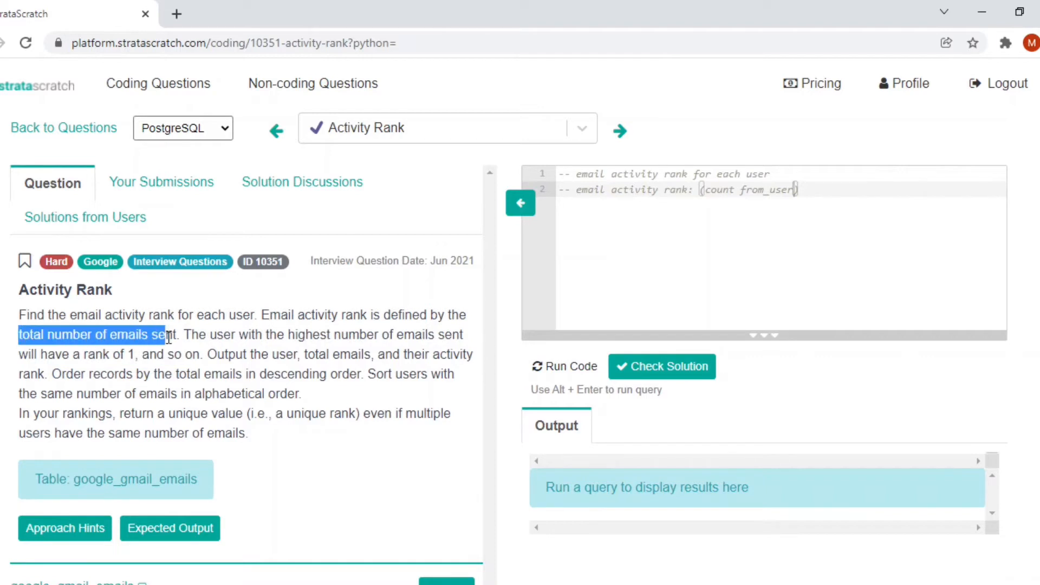
# Step: Add '(count from_user)', an output-columns comment, and append total_emails to the count note
pyautogui.click(822, 190)
pyautogui.write('-- rnk')
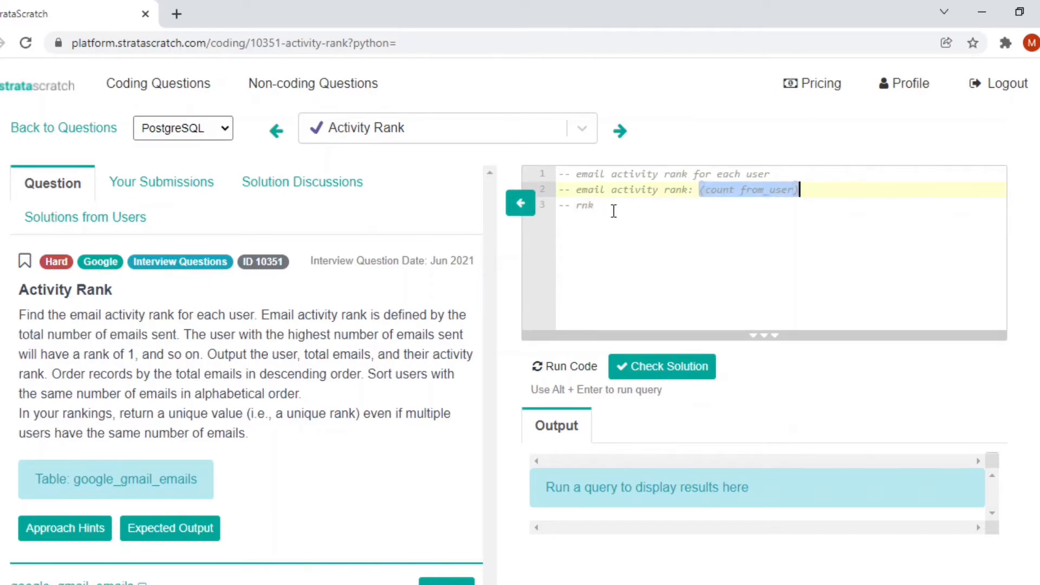
pyautogui.write('(count from_user)')
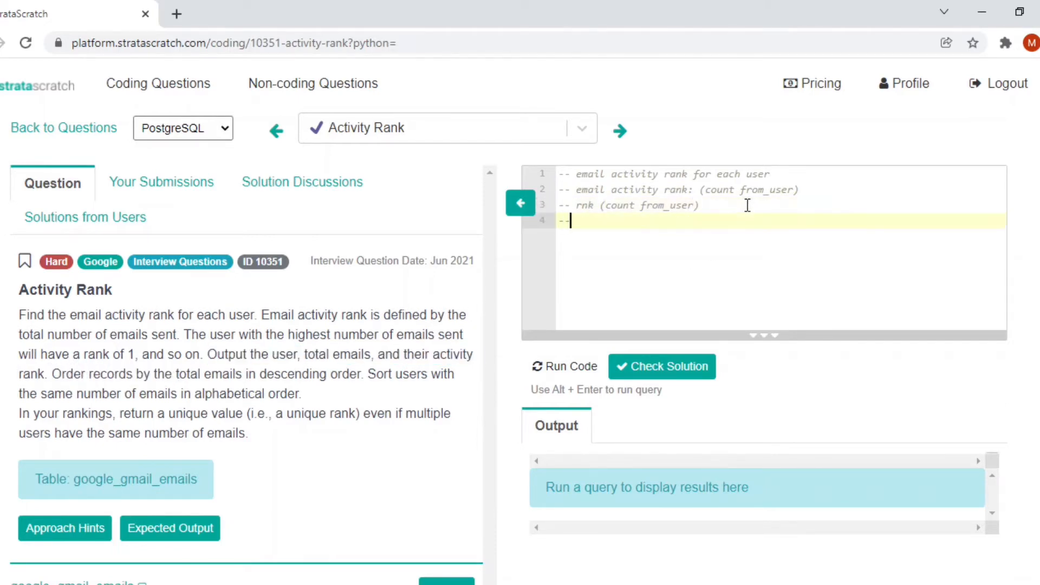
pyautogui.write('-- Output the user, total emails, and their activity rank.')
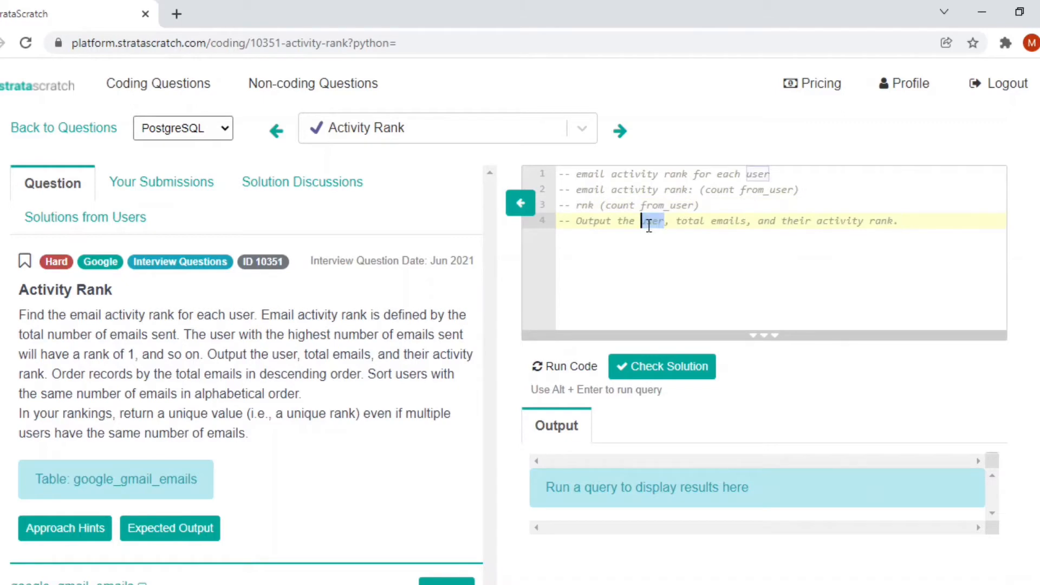
pyautogui.scroll(-3)
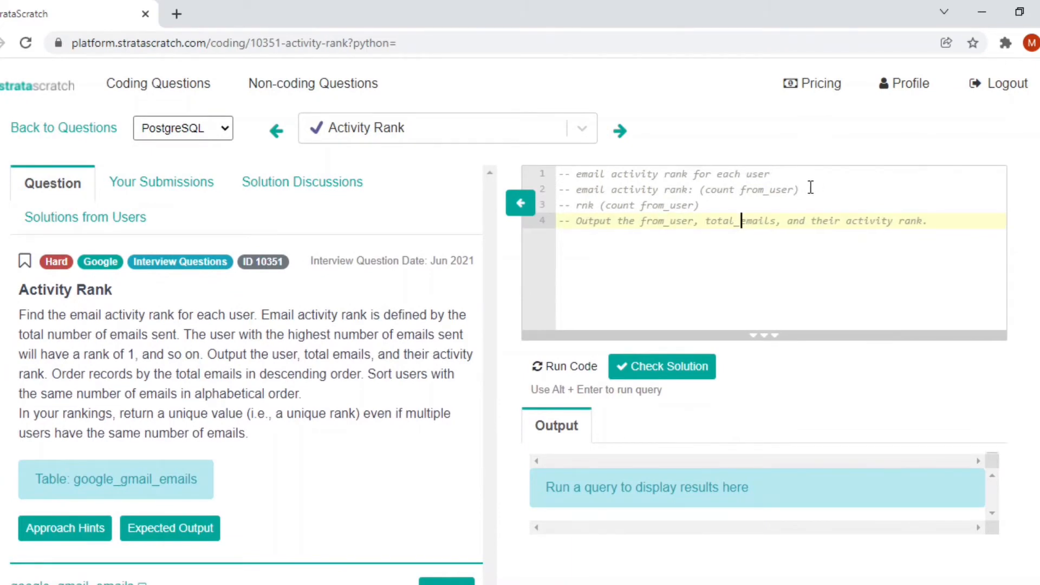
pyautogui.click(799, 189)
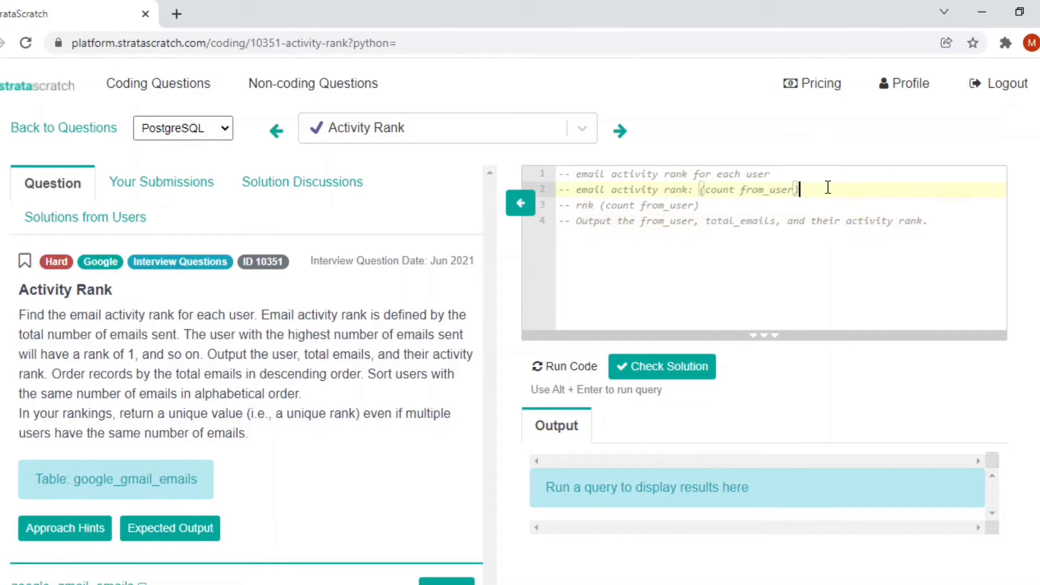
pyautogui.write('total_emails')
pyautogui.write('-- Order records by the total emails in descending order')
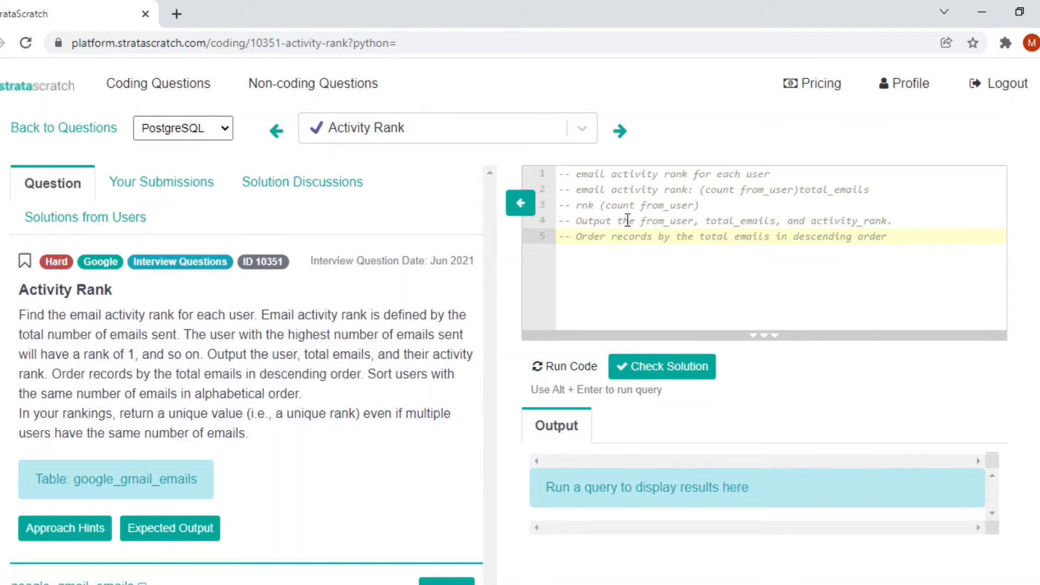
# Step: Change the ordering comment to 'total_emails desc, from_user asc' and start a new comment line
pyautogui.doubleClick(837, 189)
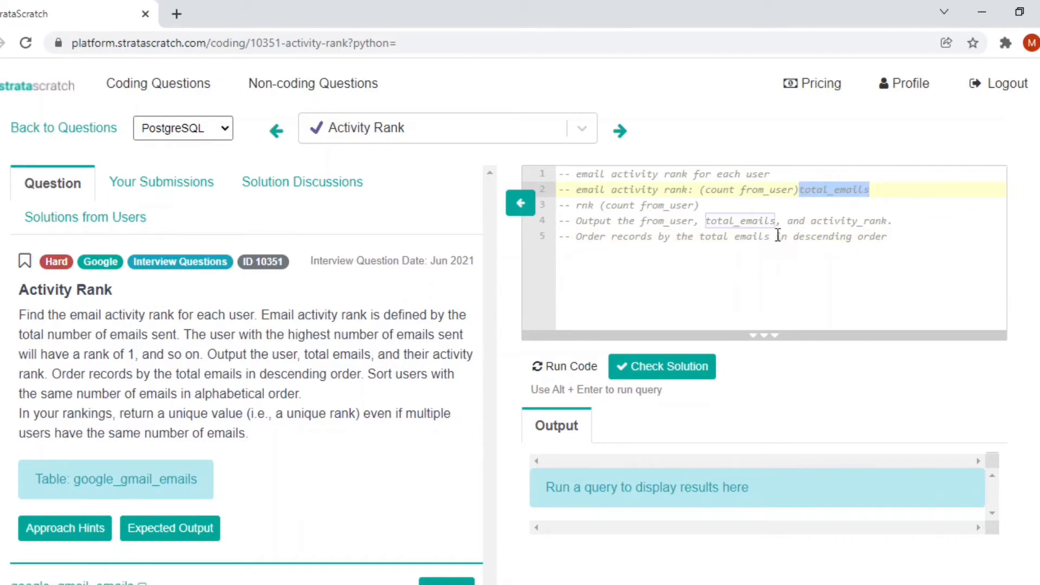
pyautogui.click(679, 236)
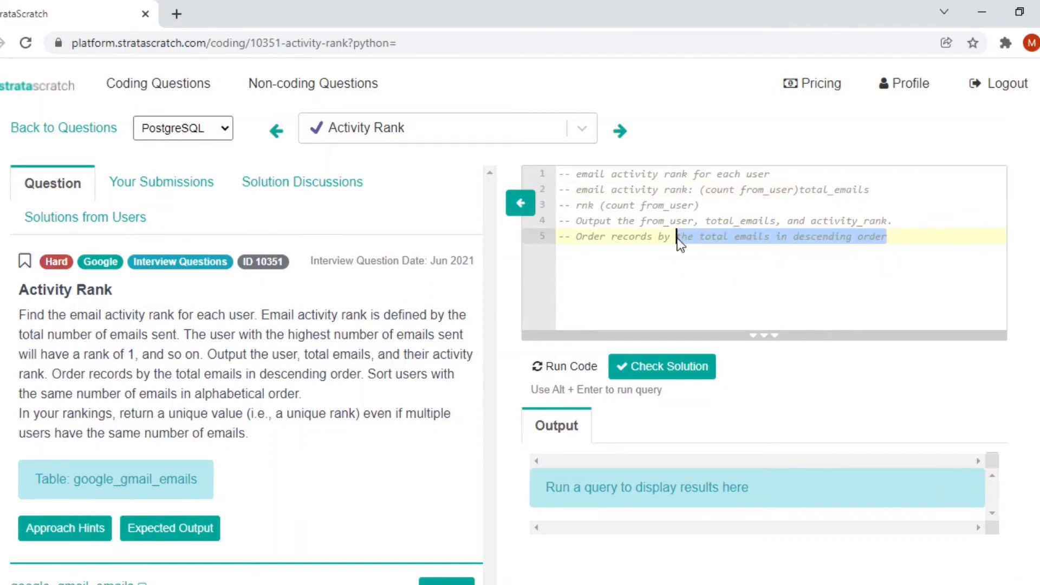
pyautogui.write('total_emails desc')
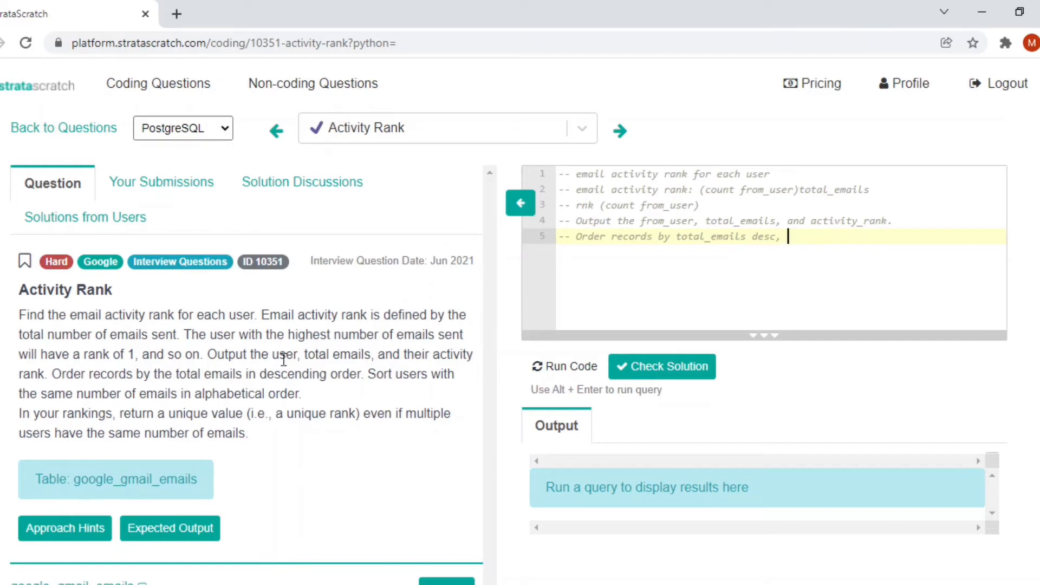
pyautogui.scroll(-3)
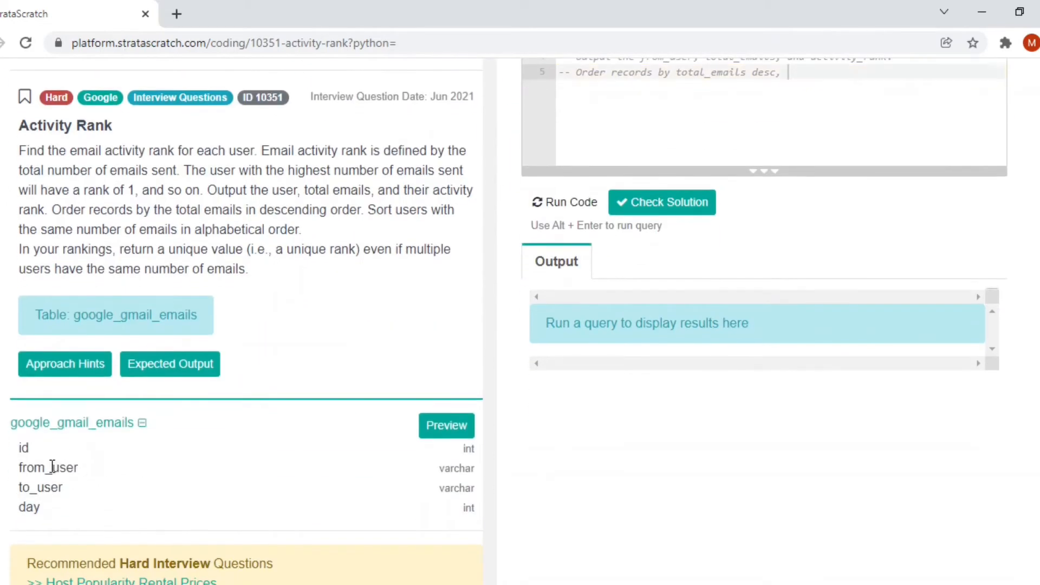
pyautogui.scroll(3)
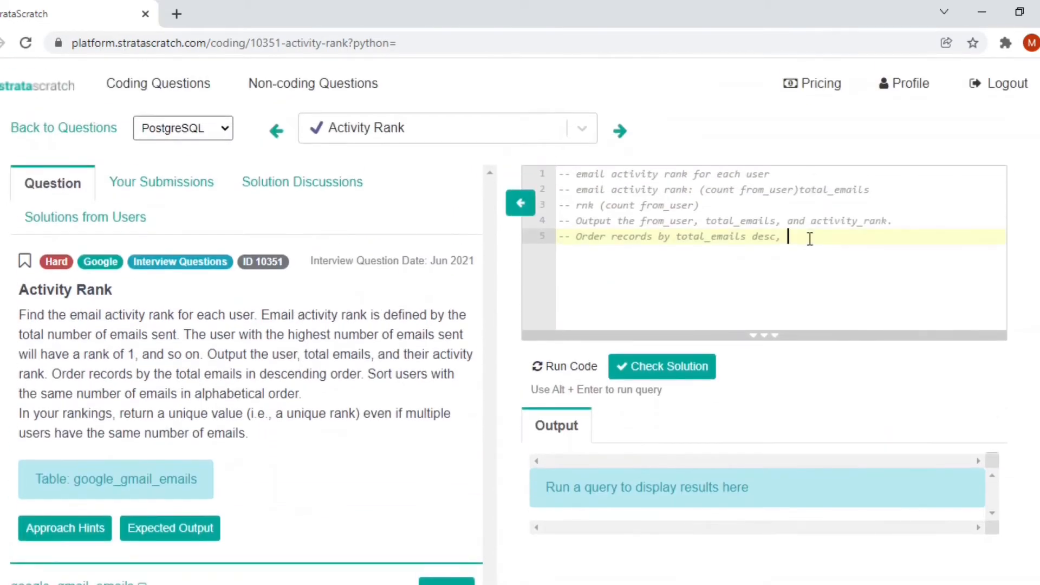
pyautogui.write('from_user asc')
pyautogui.write('--')
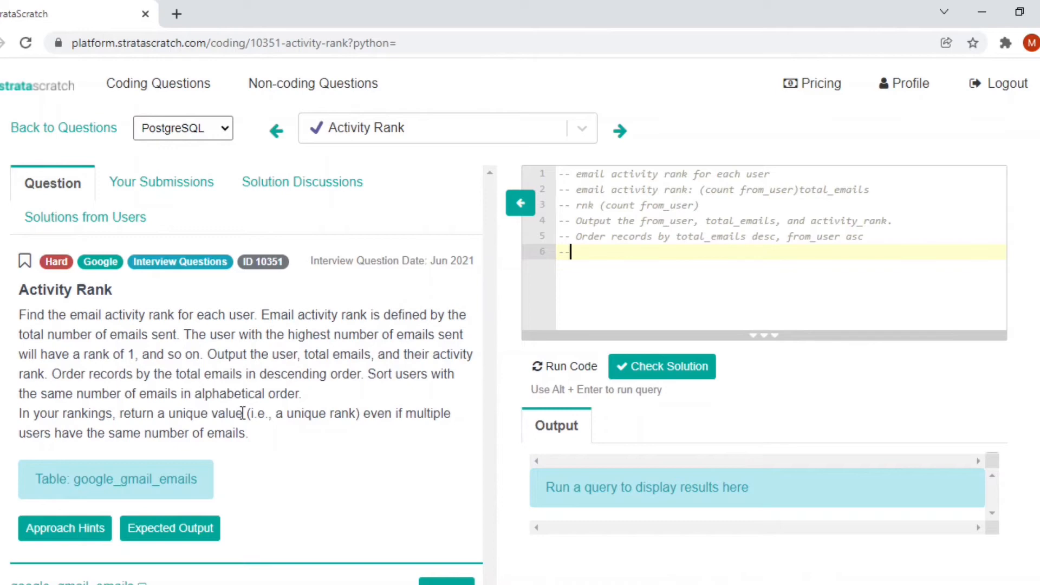
pyautogui.doubleClick(428, 413)
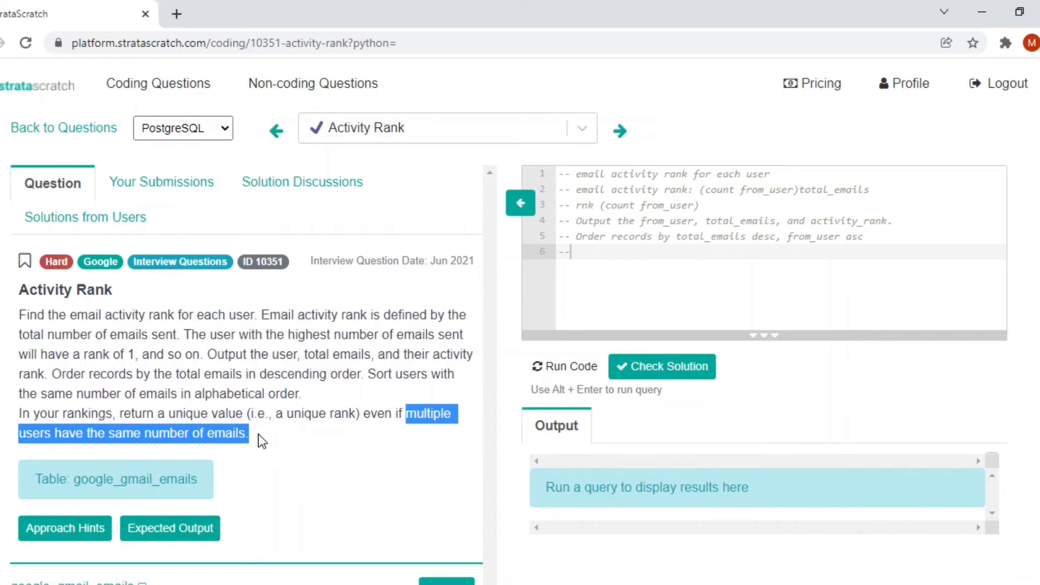
# Step: Add a '-- row_number()' ranking note
pyautogui.scroll(-3)
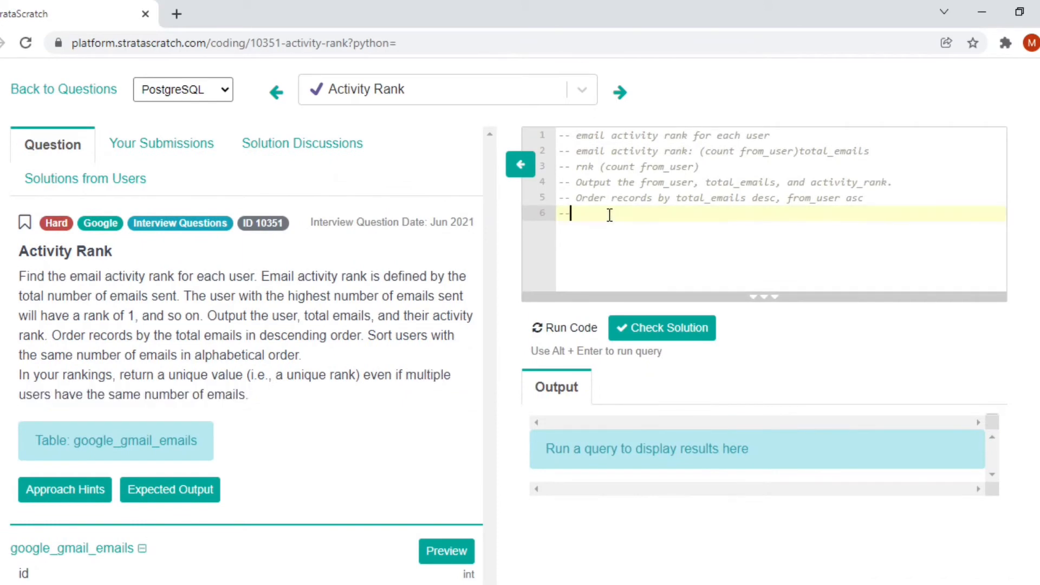
pyautogui.write('row_')
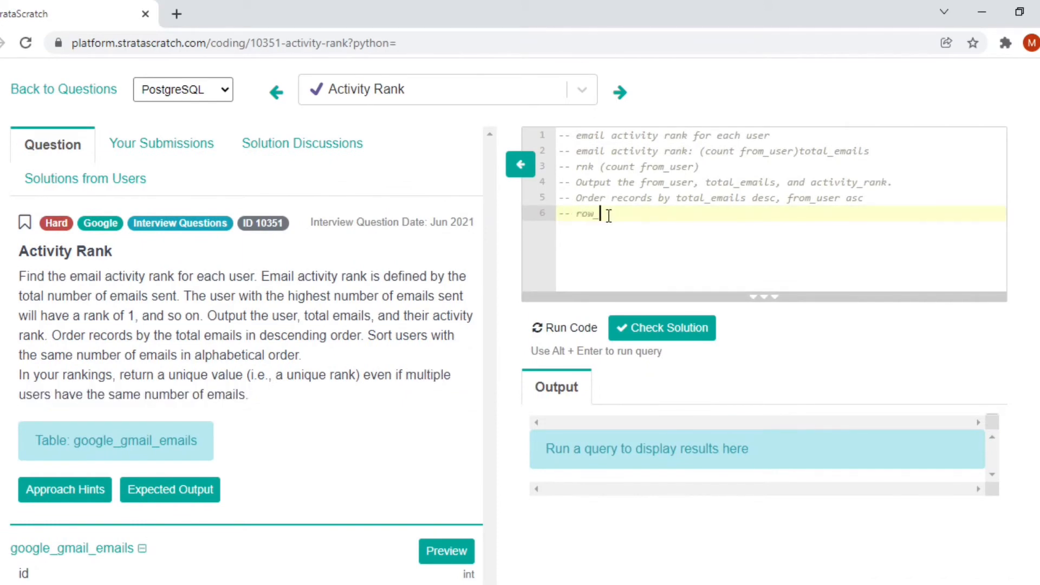
pyautogui.write('number')
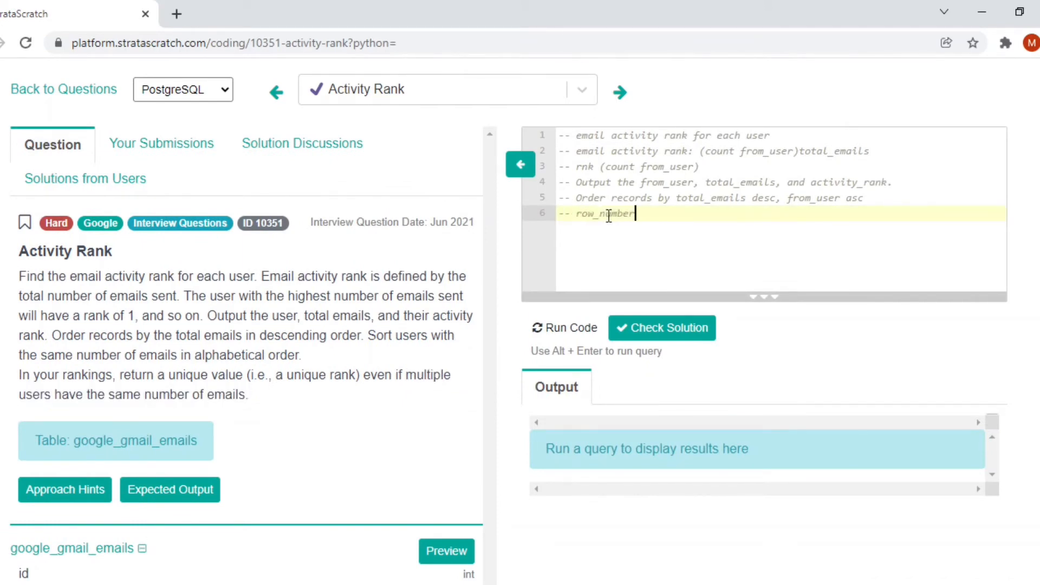
pyautogui.write('()')
pyautogui.write('from google_gmail_emails')
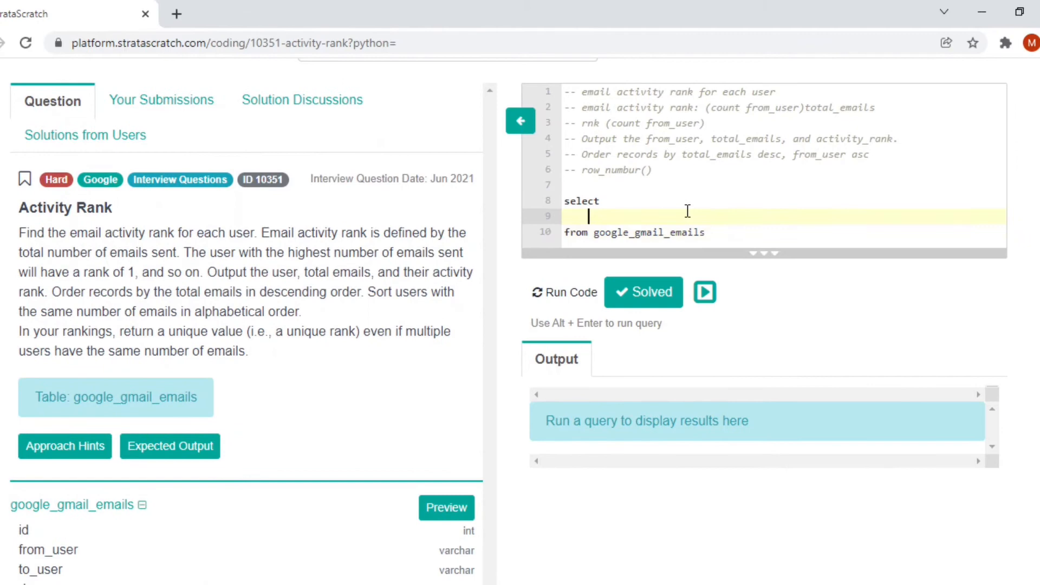
# Step: Copy from_user and total_emails from the output note to begin the select from google_gmail_emails
pyautogui.click(590, 139)
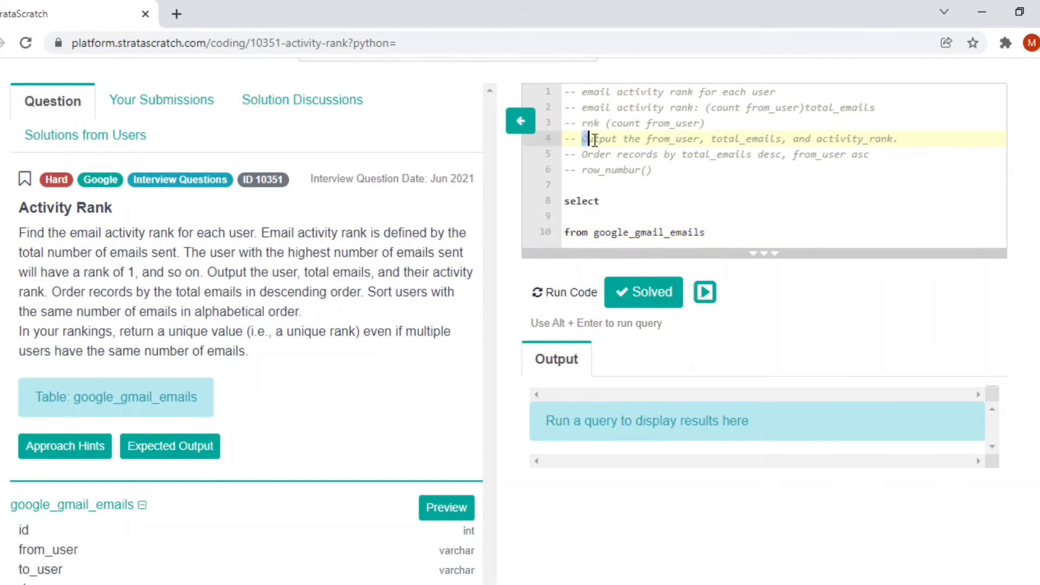
pyautogui.doubleClick(671, 139)
pyautogui.write('from_user,')
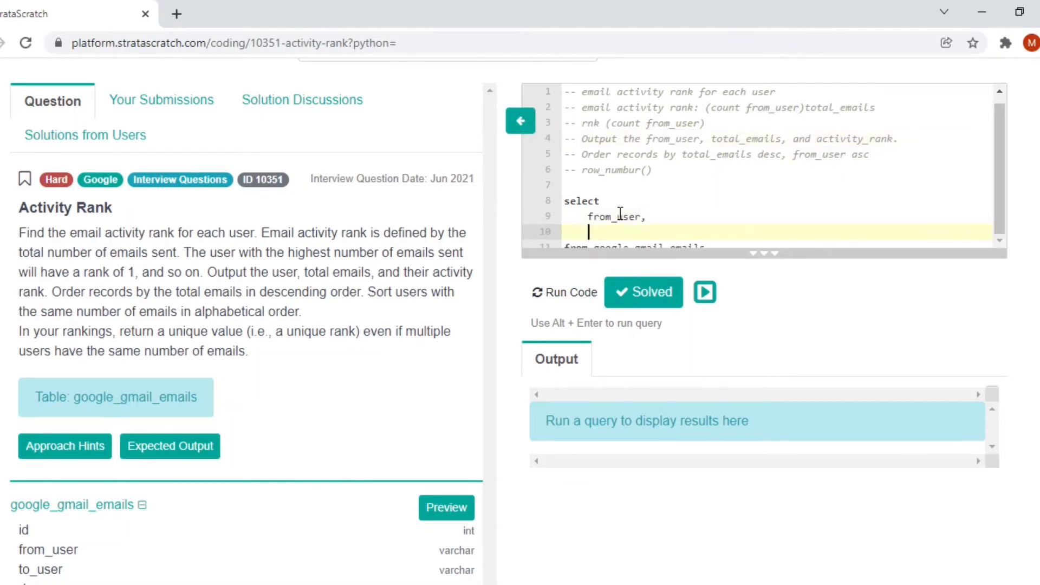
pyautogui.doubleClick(746, 138)
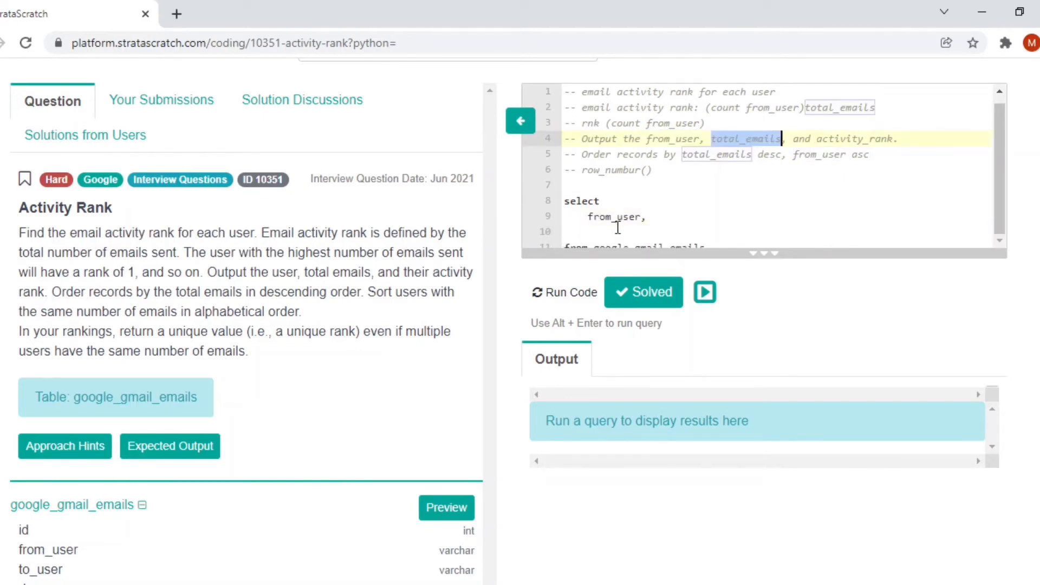
# Step: Select count(*) total_emails from google_gmail_emails, grouped by from_user
pyautogui.write("count('")
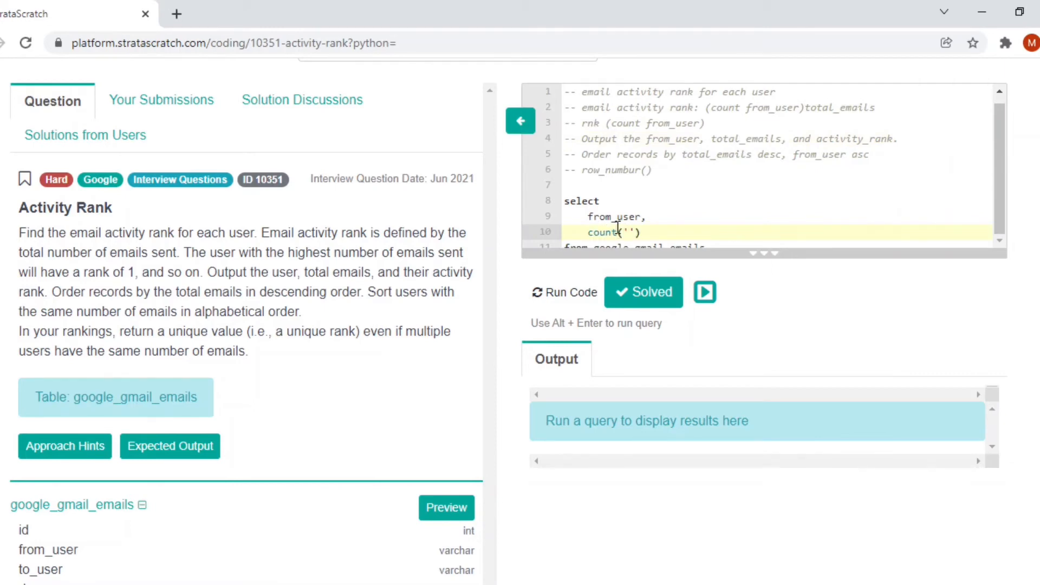
pyautogui.write('*')
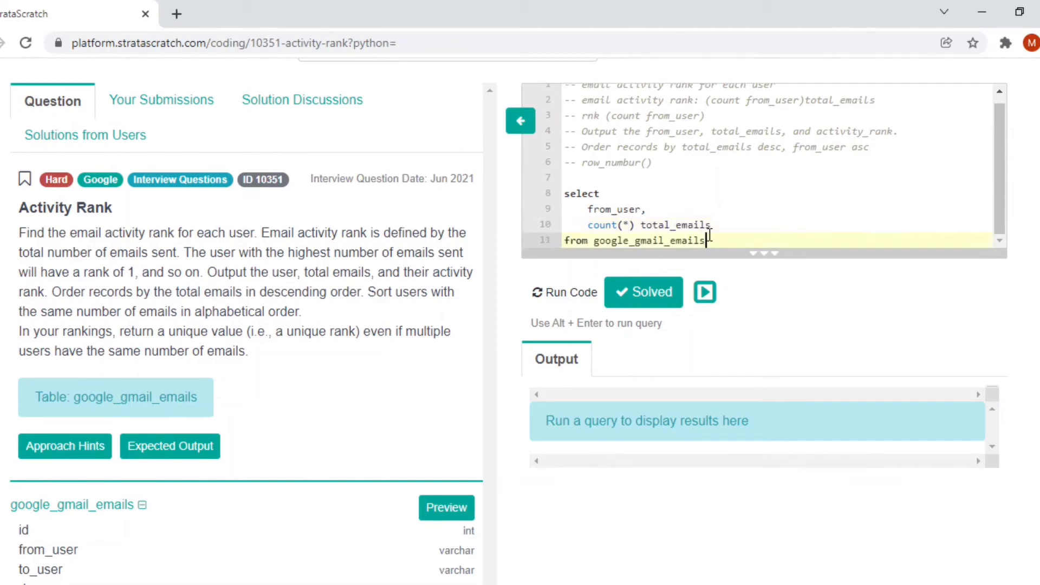
pyautogui.write('group by from_user')
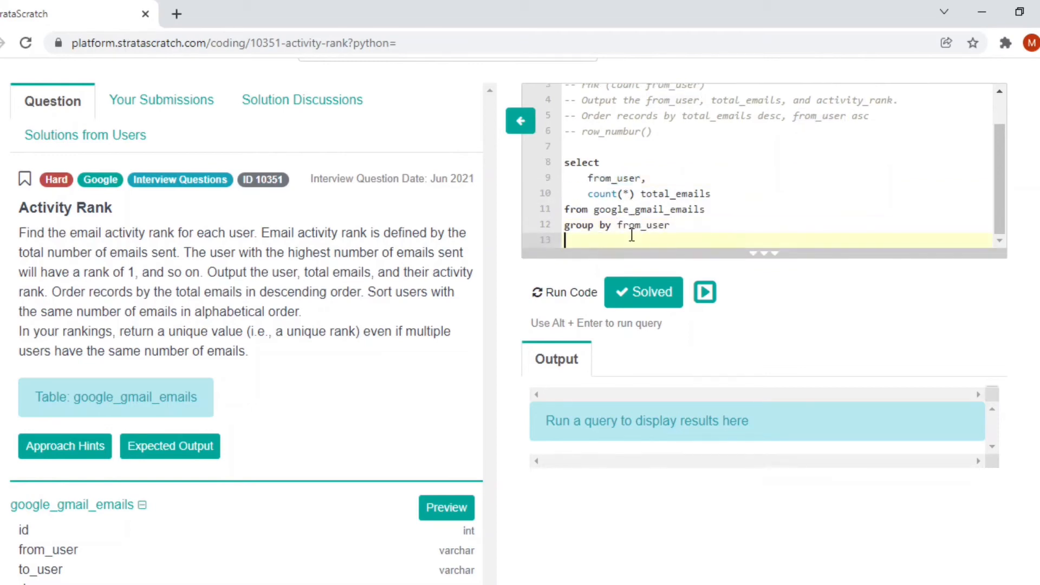
pyautogui.scroll(3)
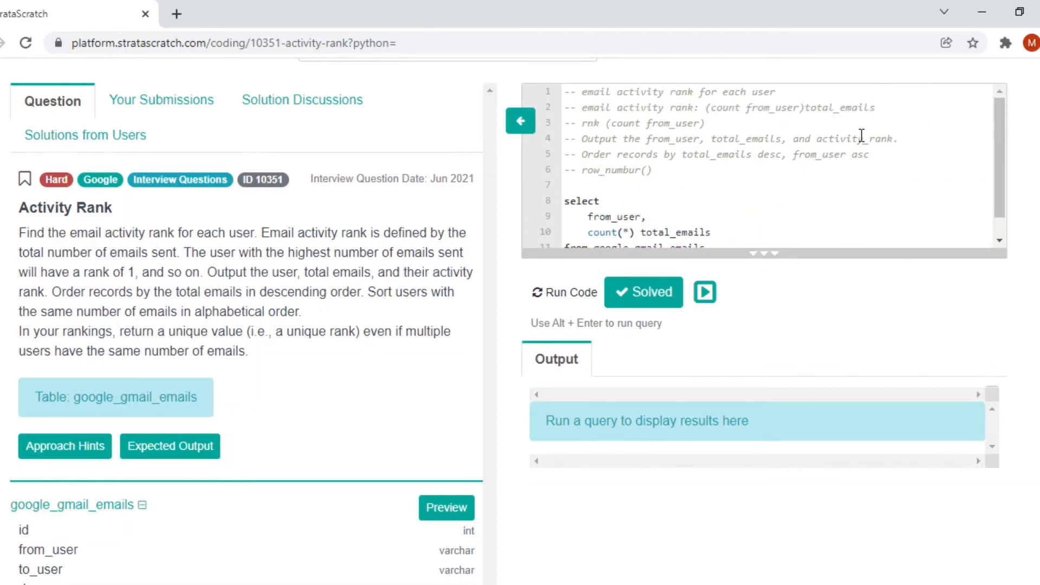
pyautogui.click(663, 239)
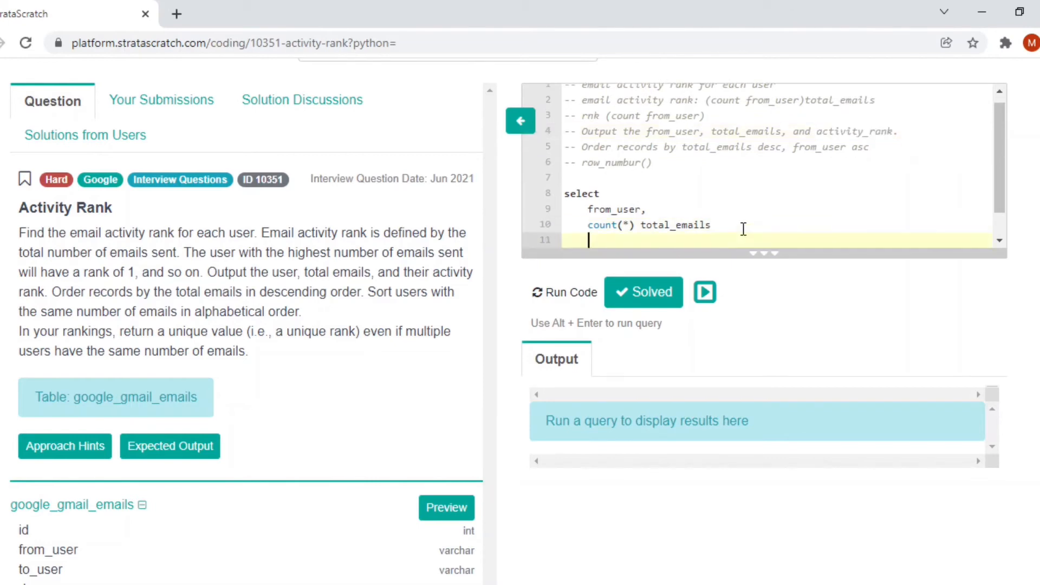
# Step: Add column row_number() over (order by count(*) desc, from_user asc) activity_rank
pyautogui.write('activity_rank')
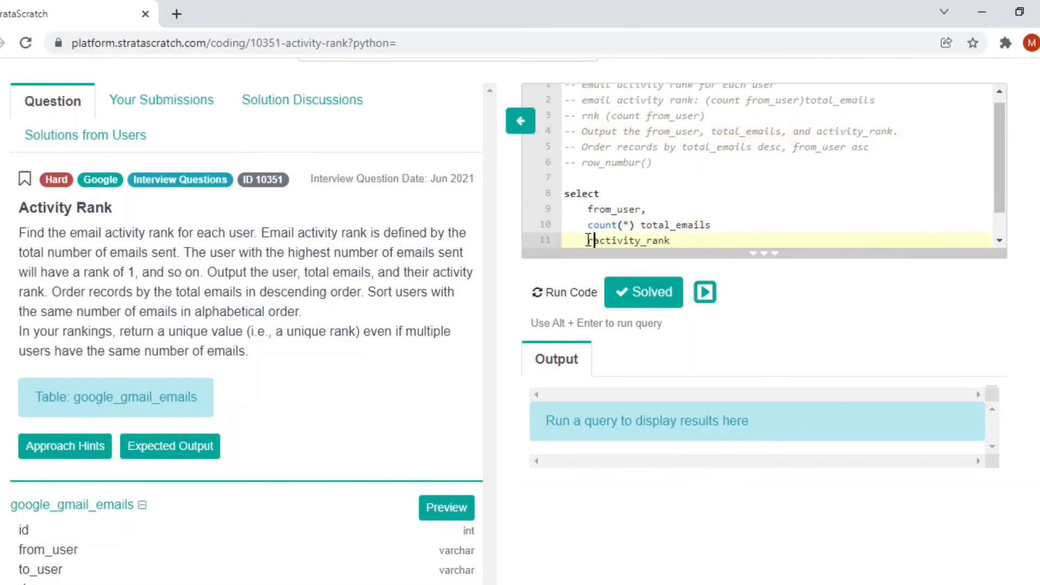
pyautogui.write('row_number(')
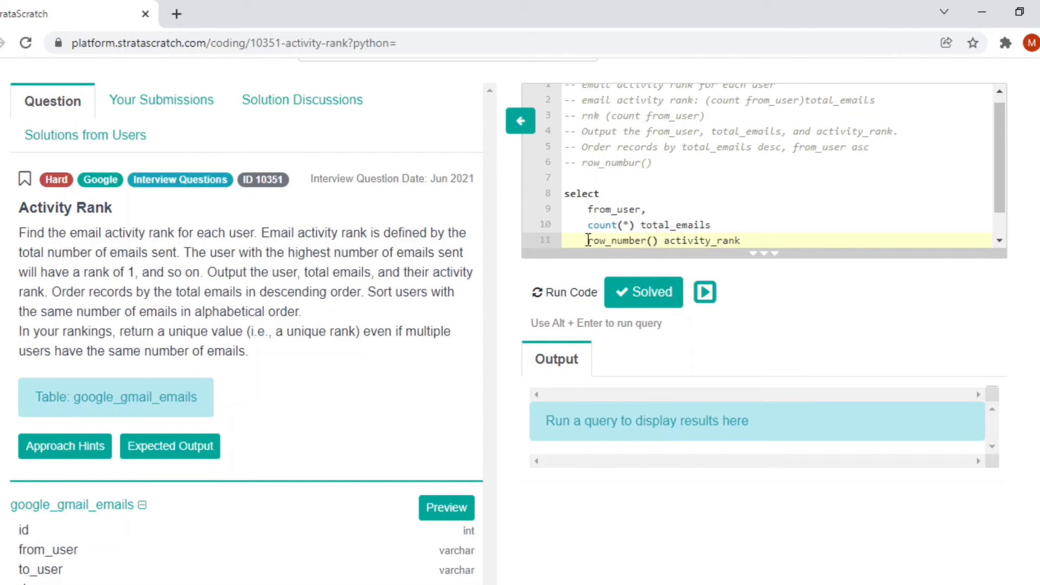
pyautogui.write('over')
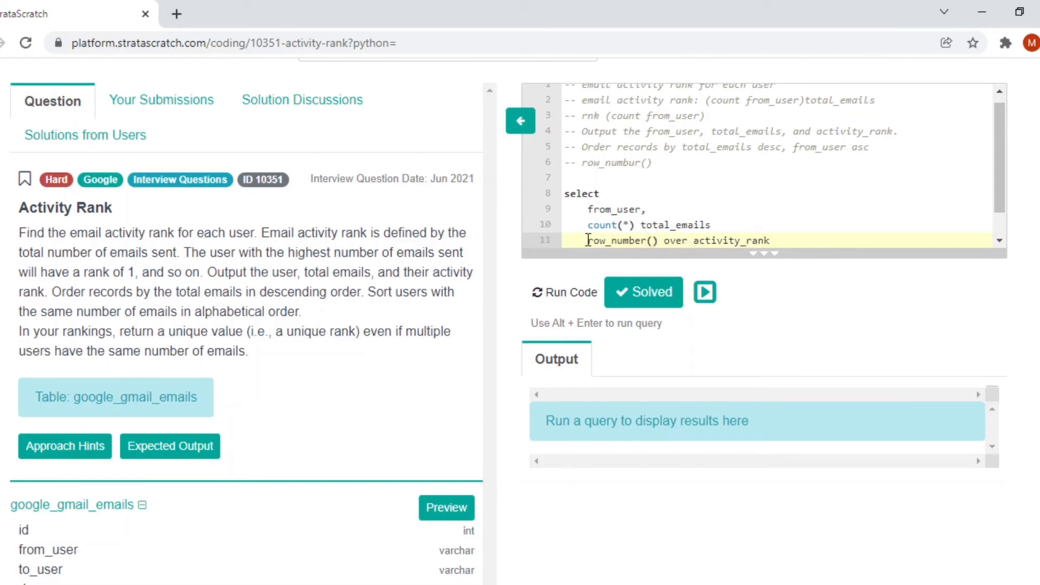
pyautogui.write('(oder by')
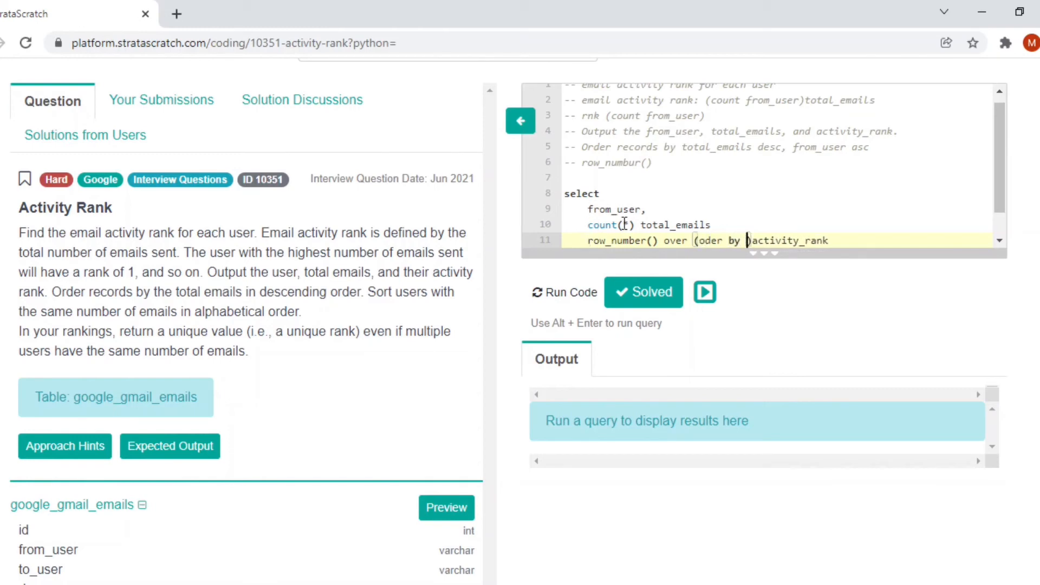
pyautogui.write('*')
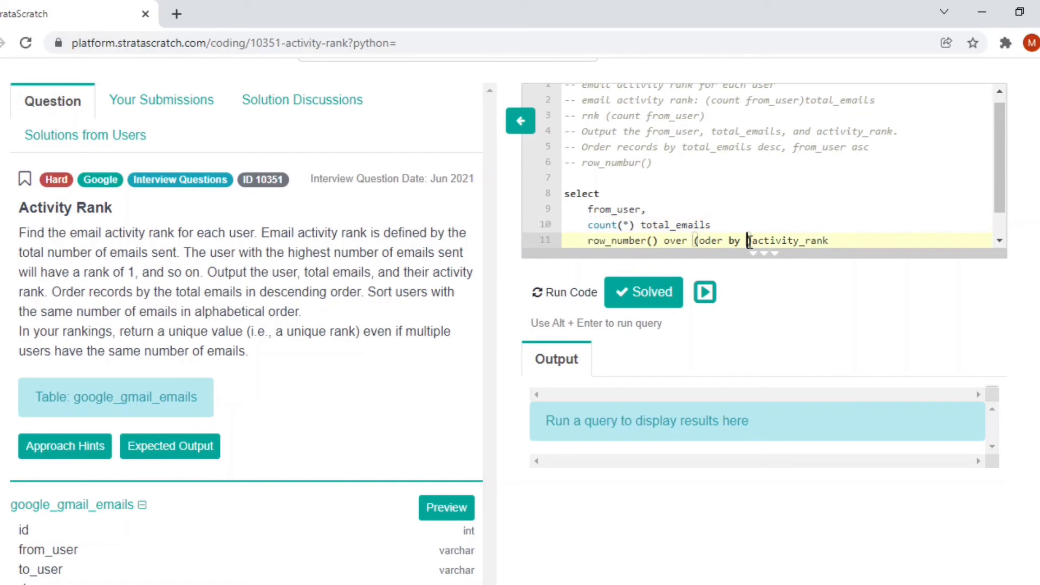
pyautogui.write('count(*) desc,')
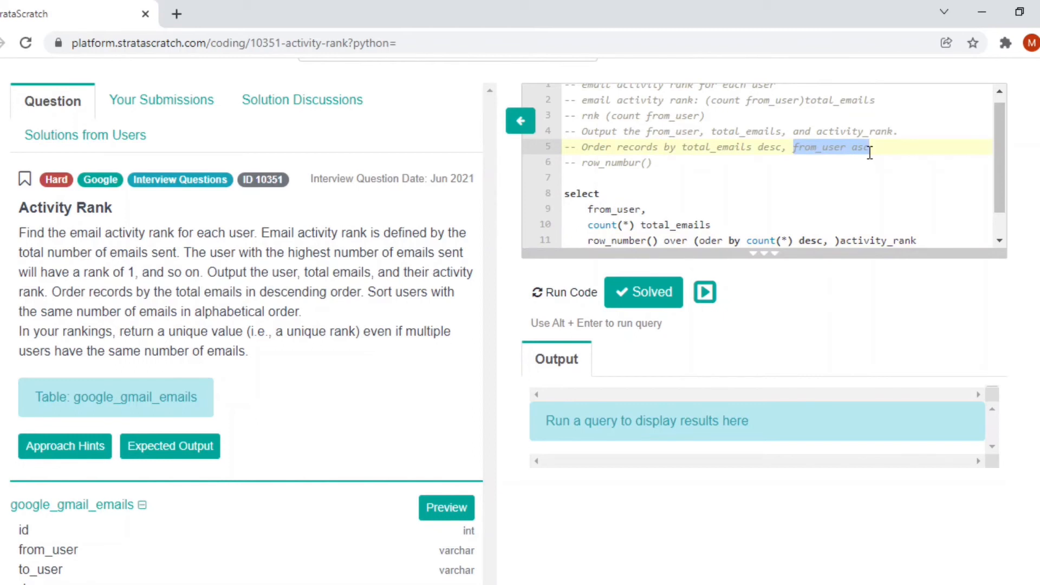
pyautogui.moveTo(869, 147)
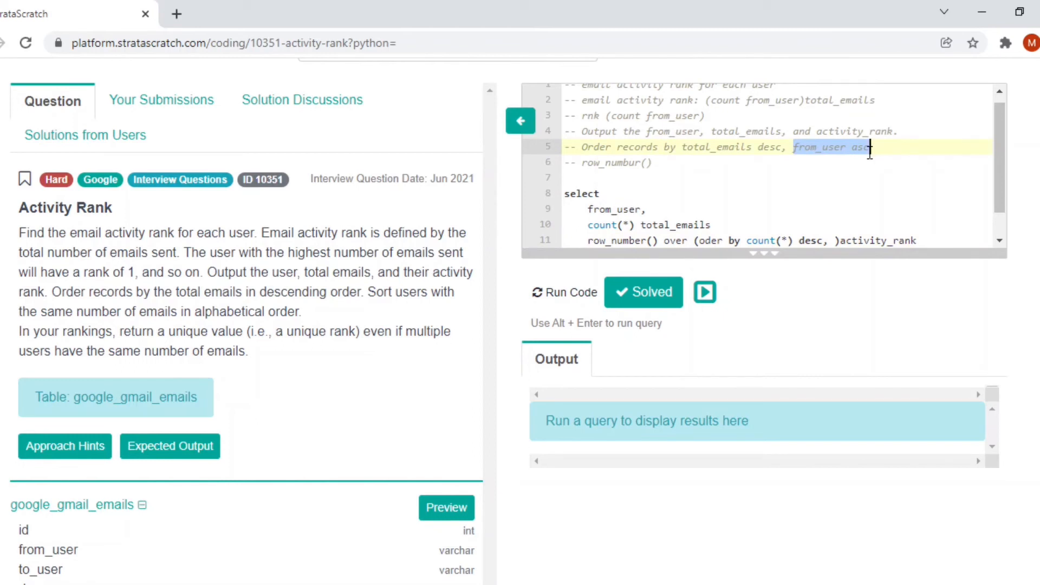
pyautogui.moveTo(836, 240)
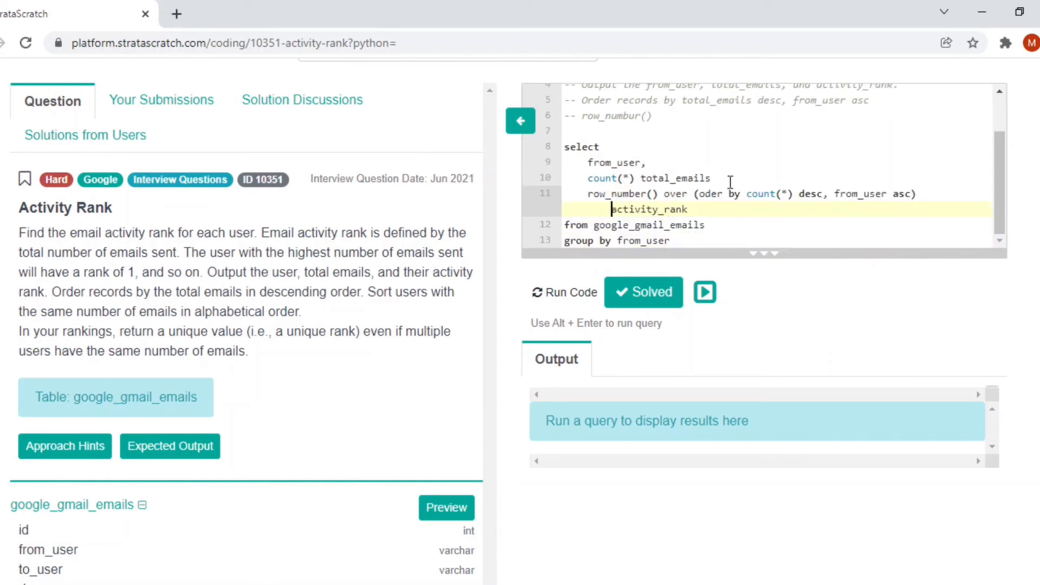
pyautogui.write('r')
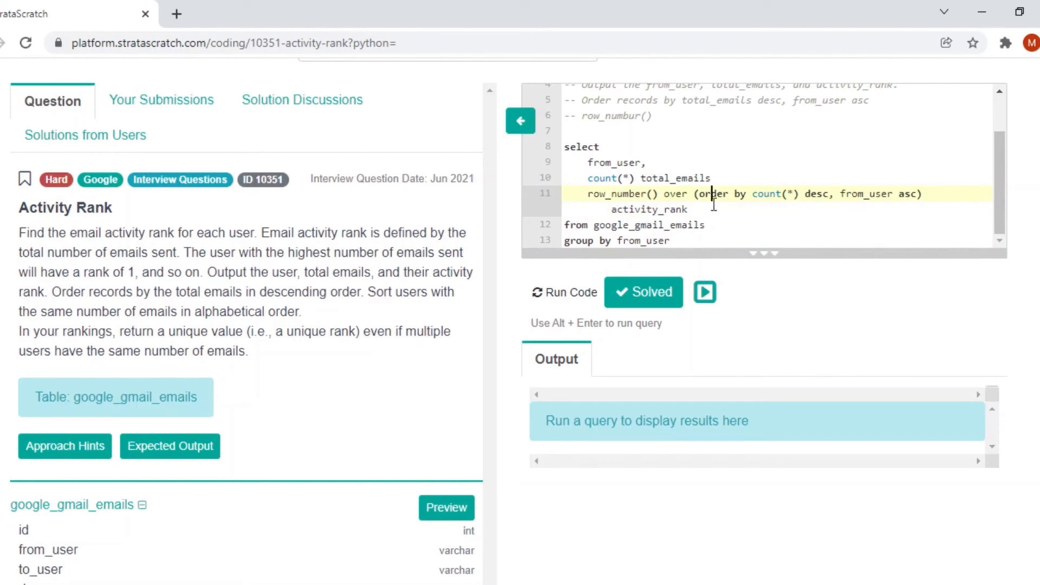
pyautogui.scroll(3)
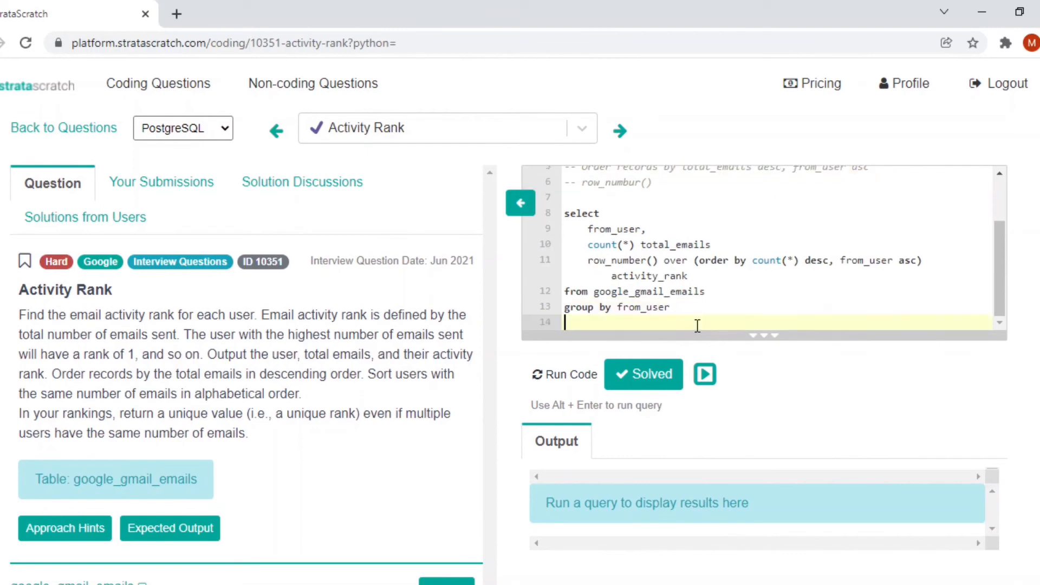
# Step: Order the results by total_emails desc, from_user asc and run the query
pyautogui.write('order by')
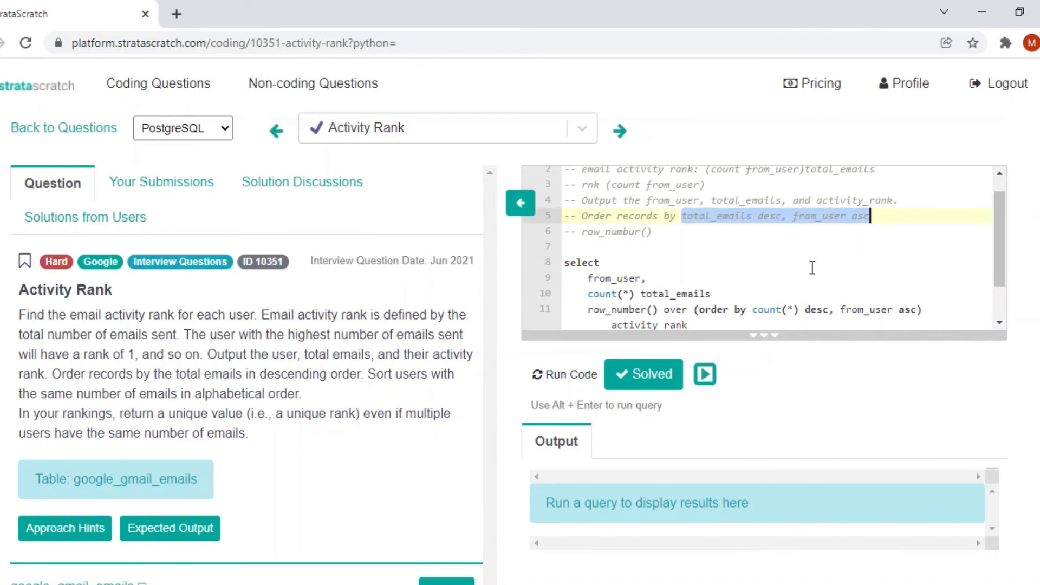
pyautogui.scroll(-3)
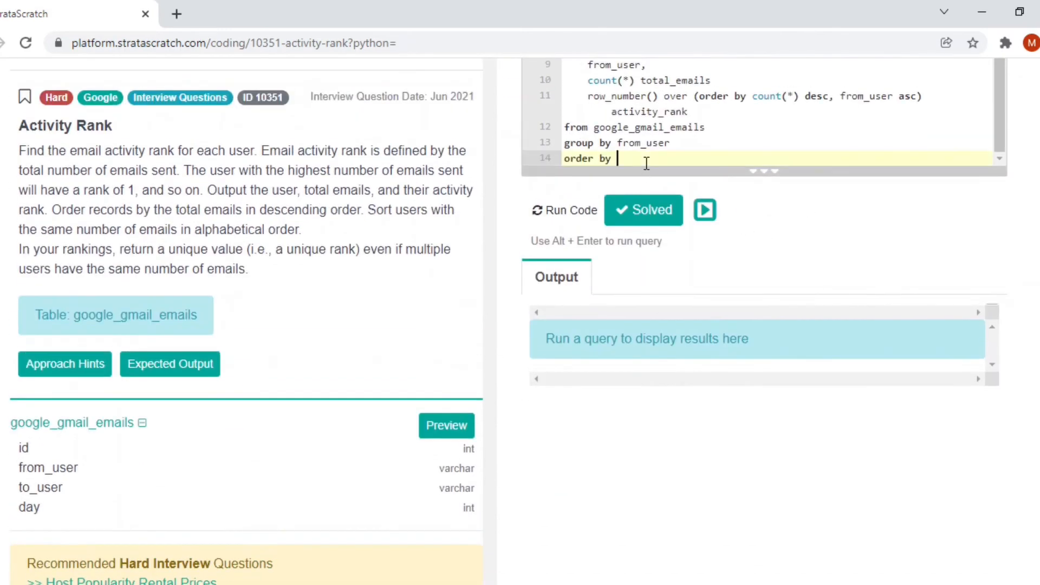
pyautogui.write('total_emails desc, from_user asc')
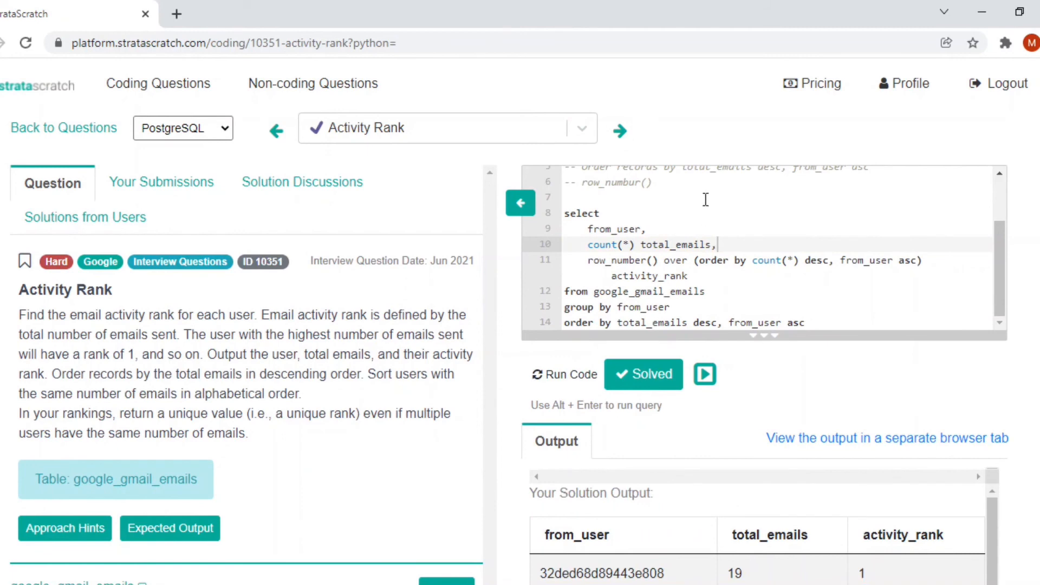
# Step: Submit the activity-rank query and confirm it is marked a correct solution
pyautogui.click(720, 255)
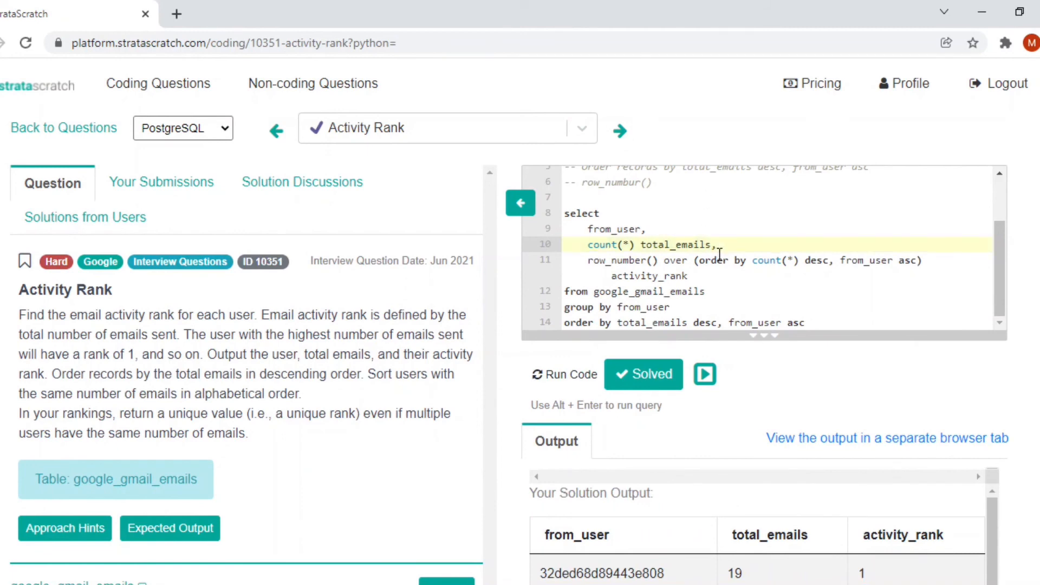
pyautogui.scroll(-3)
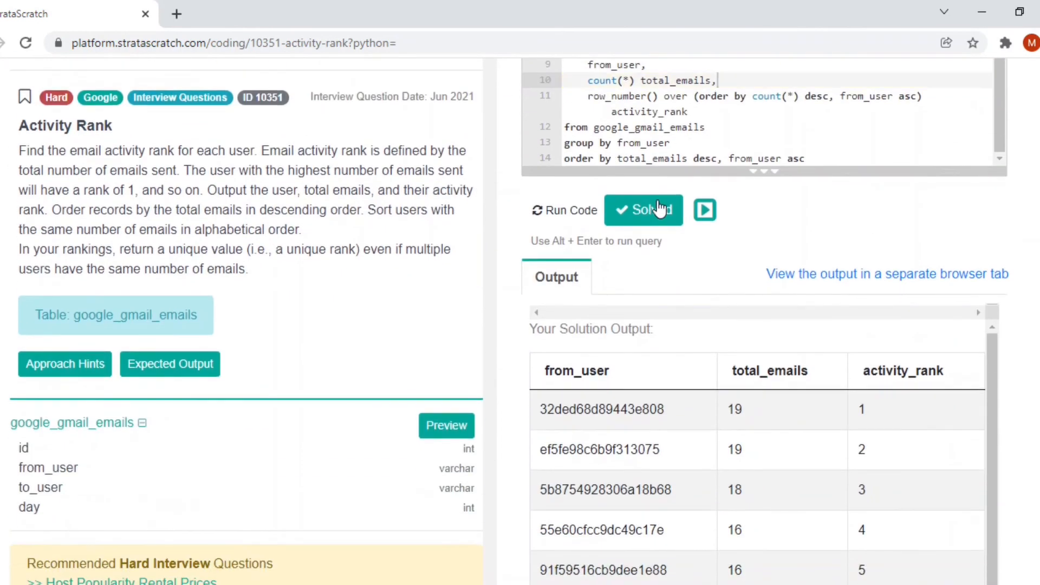
pyautogui.click(642, 210)
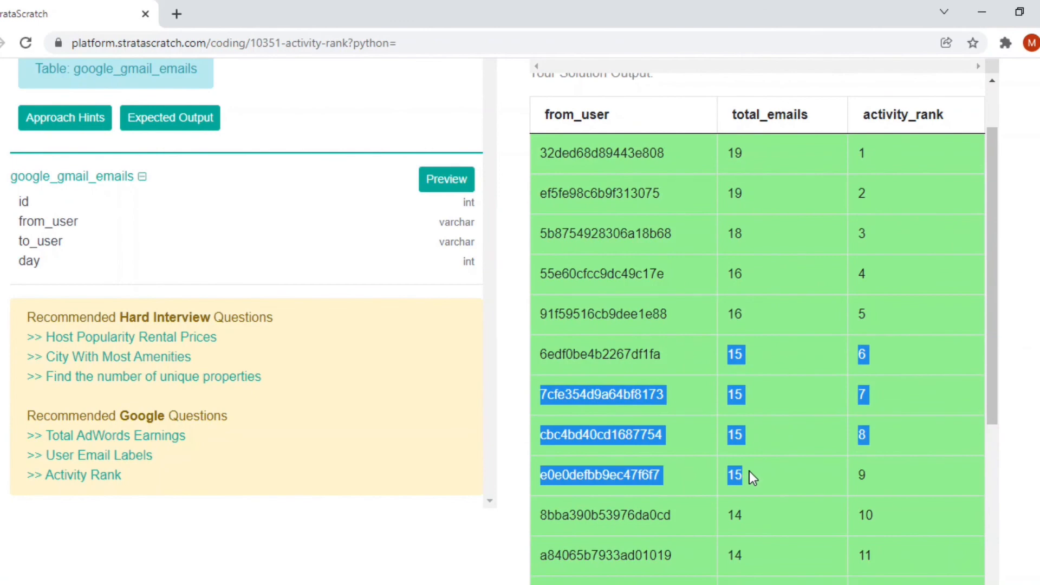
pyautogui.moveTo(768, 440)
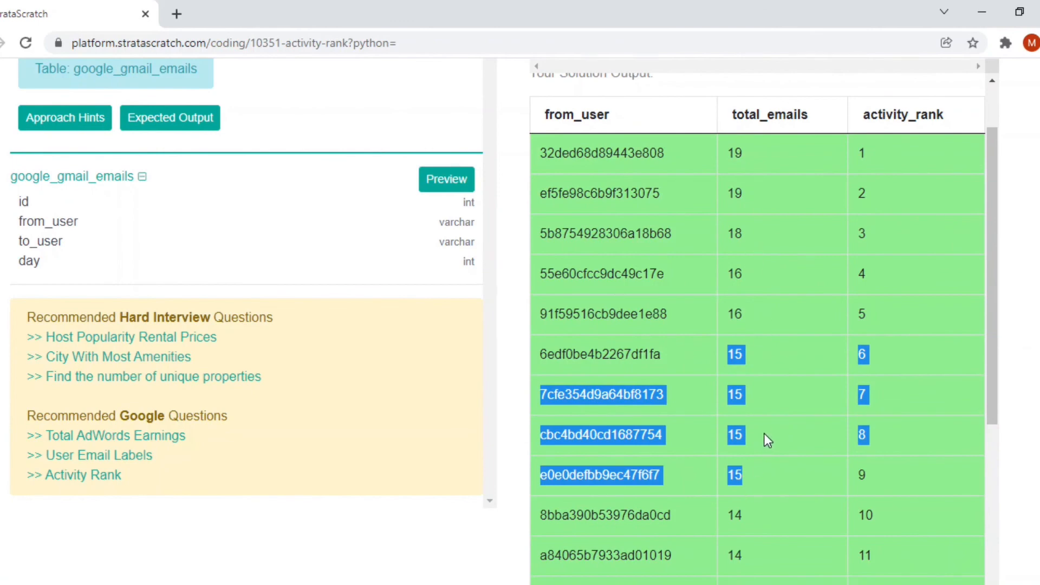
pyautogui.moveTo(546, 438)
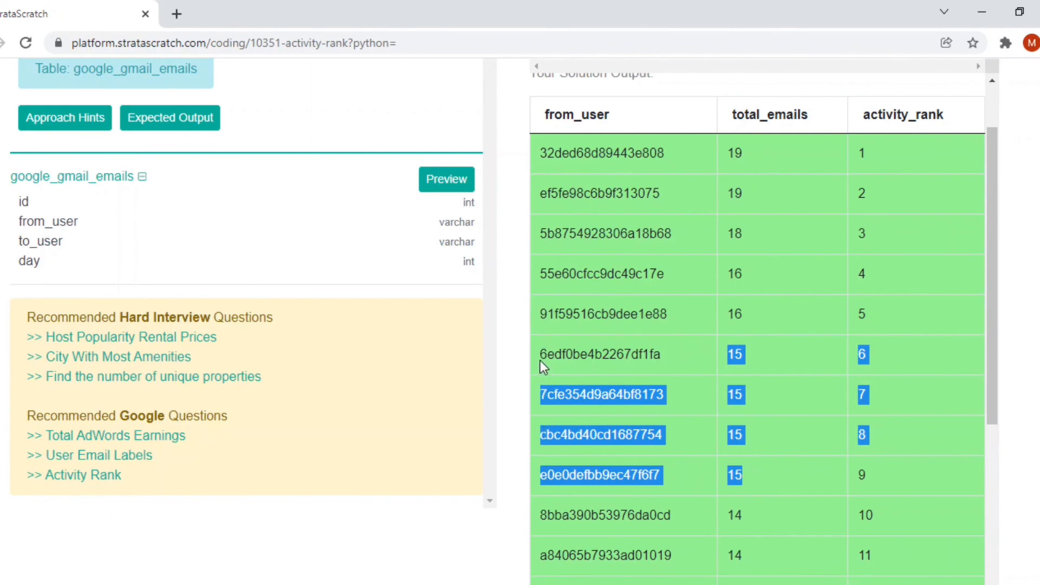
pyautogui.moveTo(552, 391)
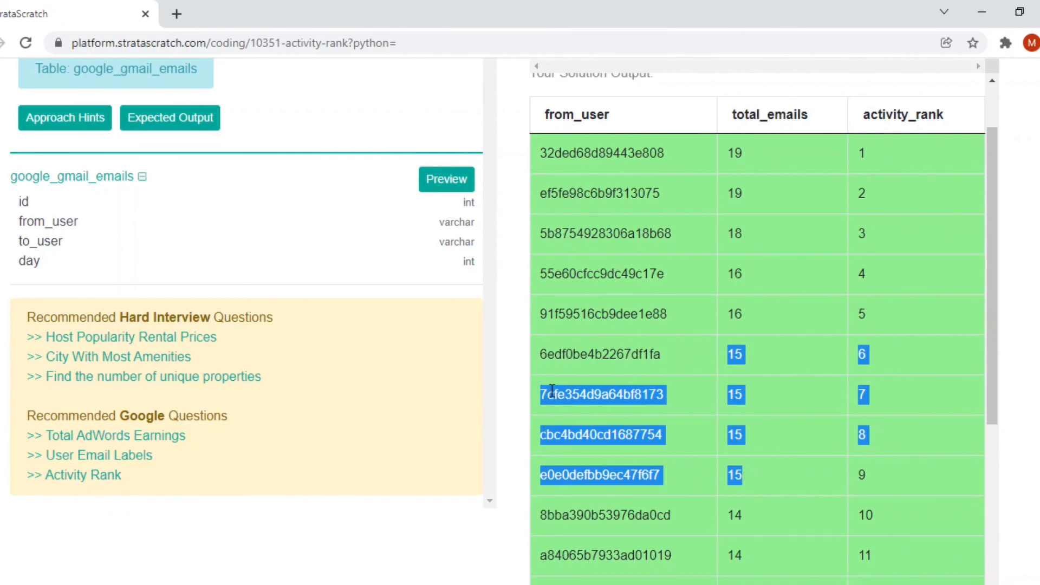
pyautogui.moveTo(545, 454)
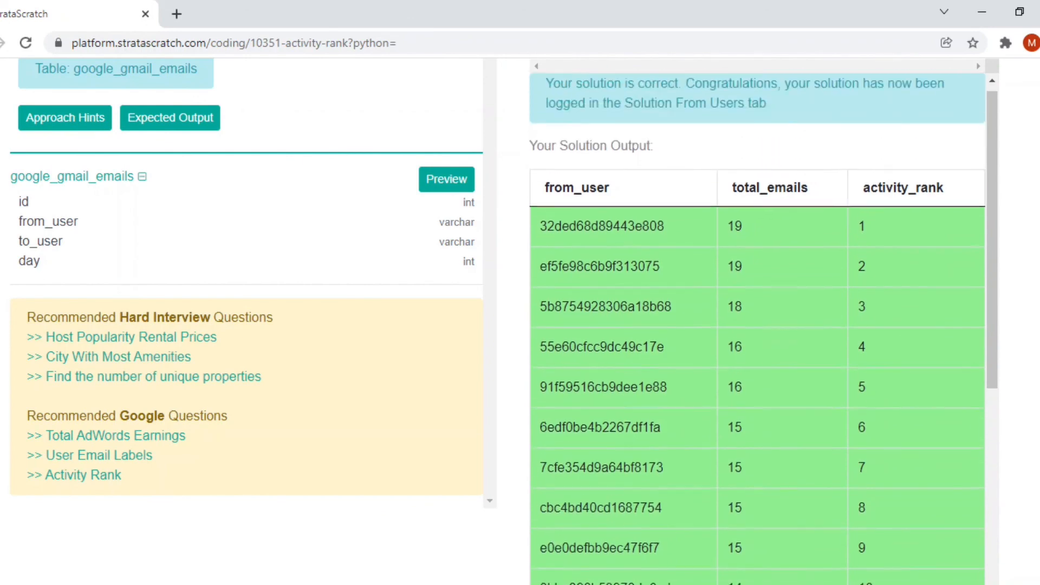
pyautogui.scroll(3)
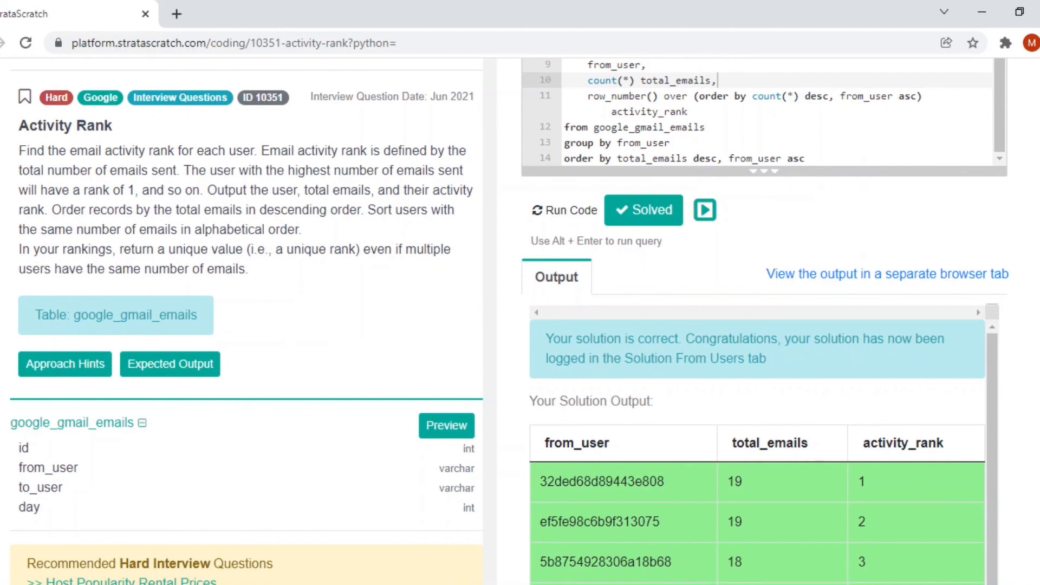
pyautogui.scroll(3)
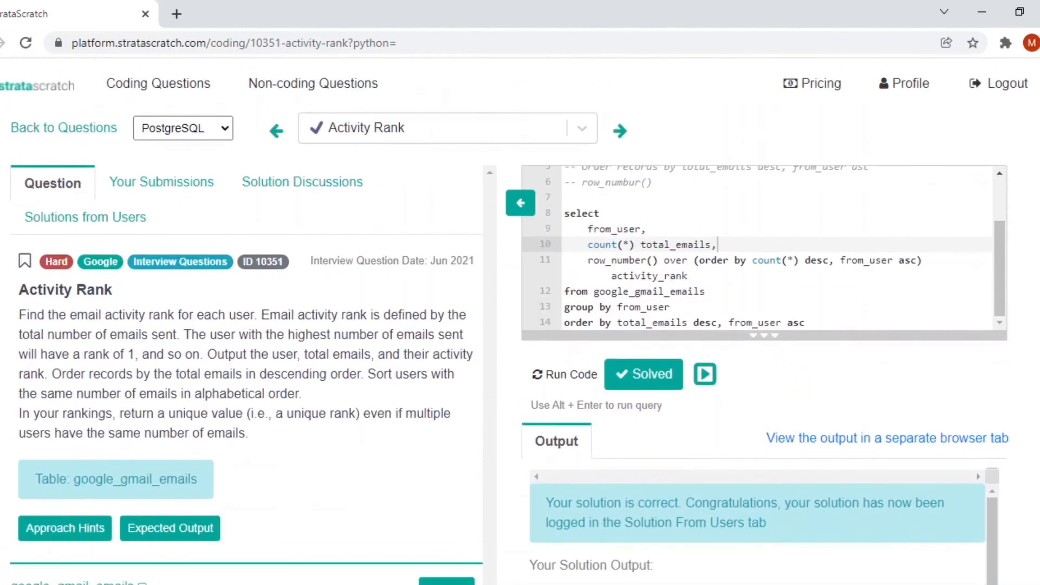